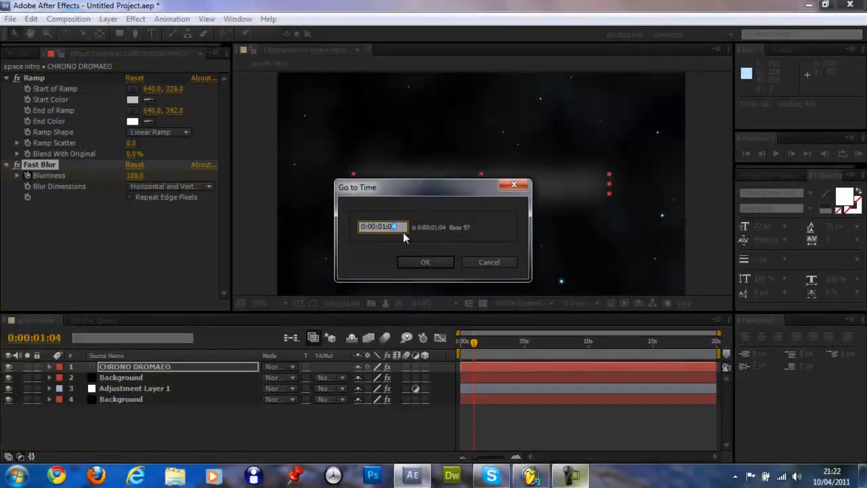
- Keyframe the title's Fast Blur Blurriness at 100 at 0:00 and 0 at 1:04
left_click(426, 262)
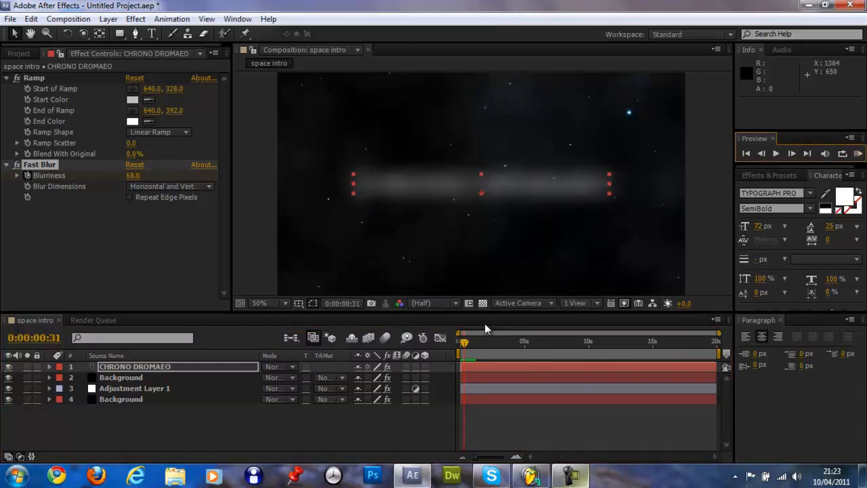
left_click_drag(469, 340, 463, 341)
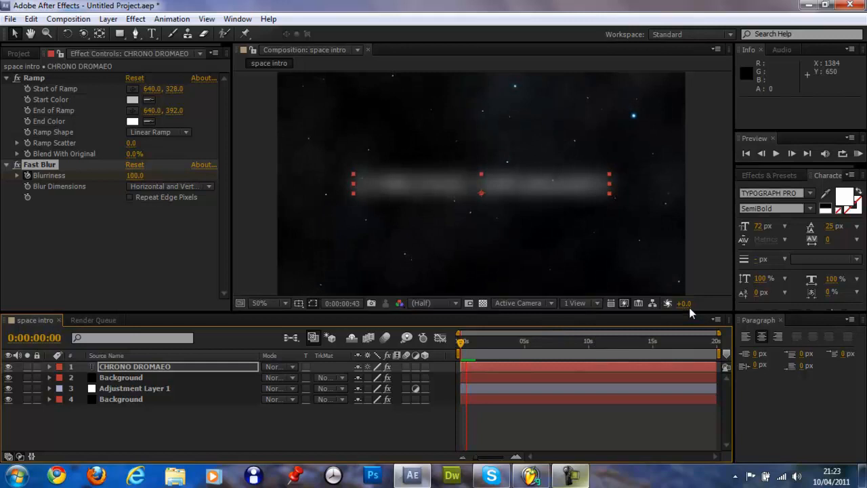
left_click(776, 153)
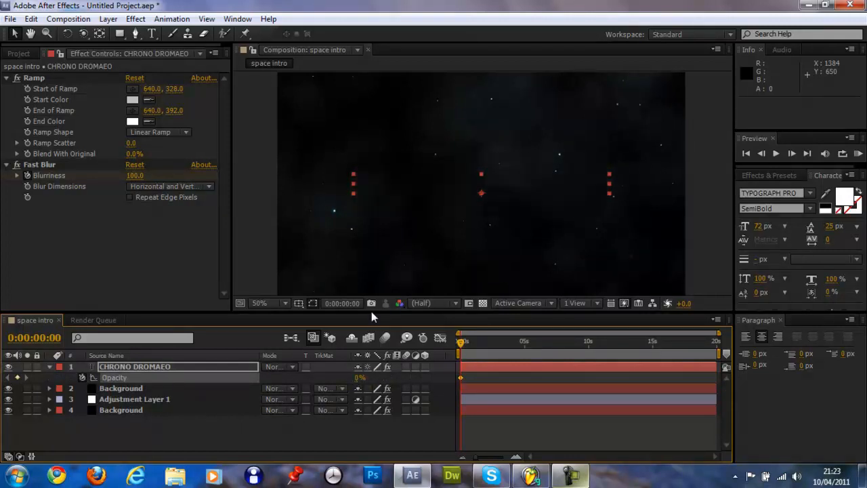
- Keyframe the title's opacity at 0% at 0:00 and 100% at 1:00, then scrub to check
left_click(341, 302)
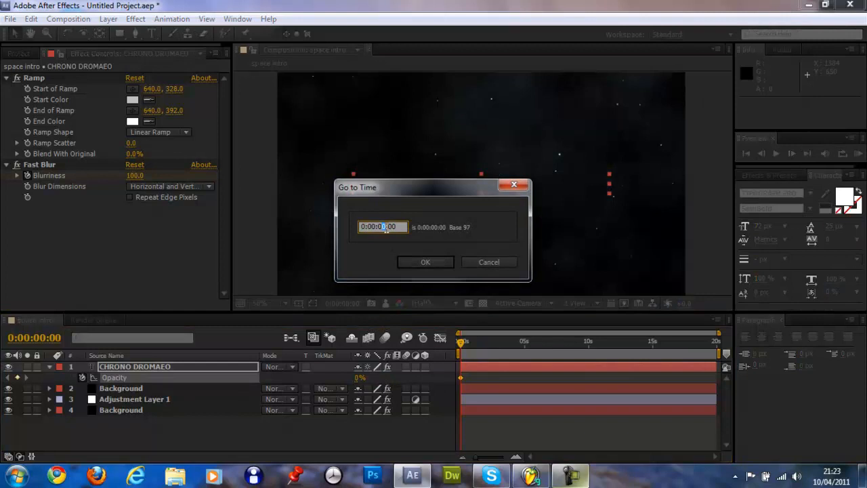
left_click(426, 261)
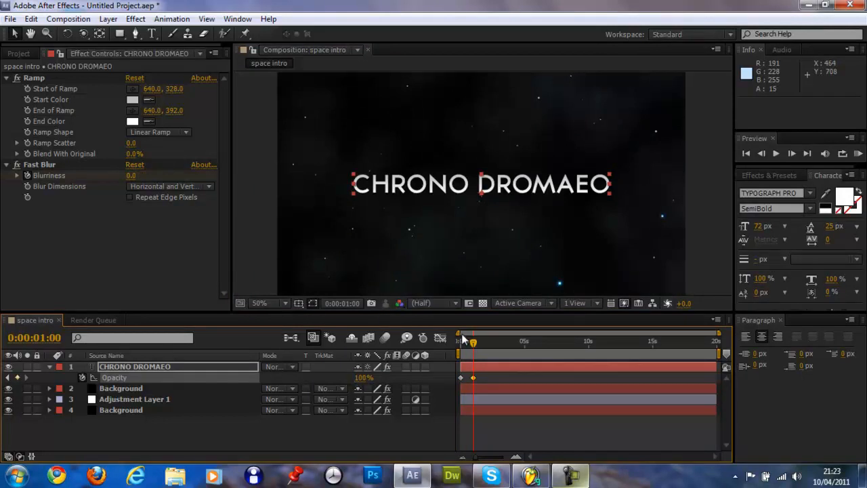
left_click_drag(472, 345, 464, 345)
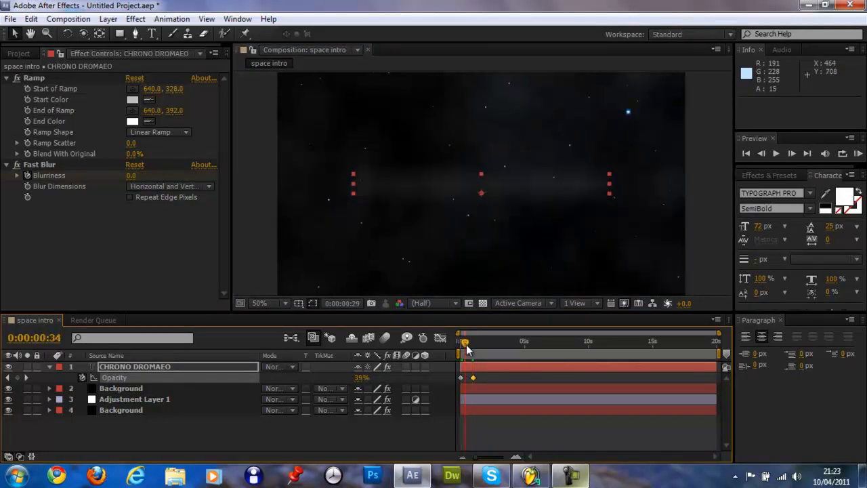
left_click_drag(465, 343, 473, 343)
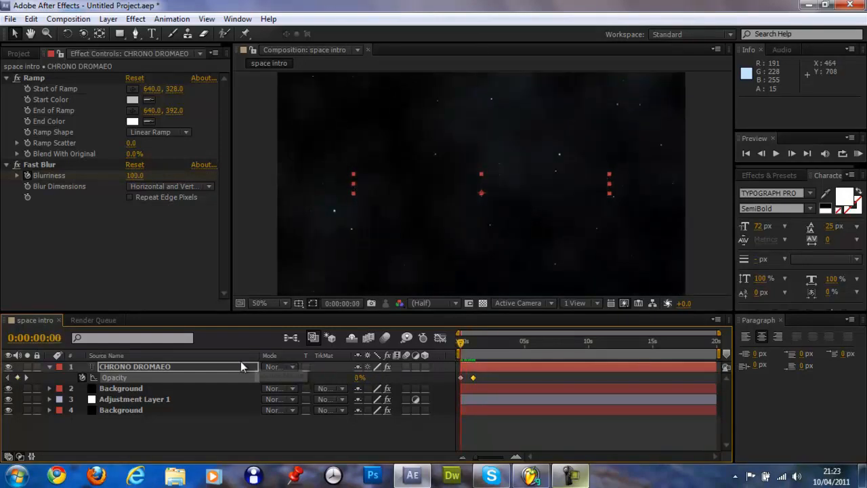
mouse_move(697, 251)
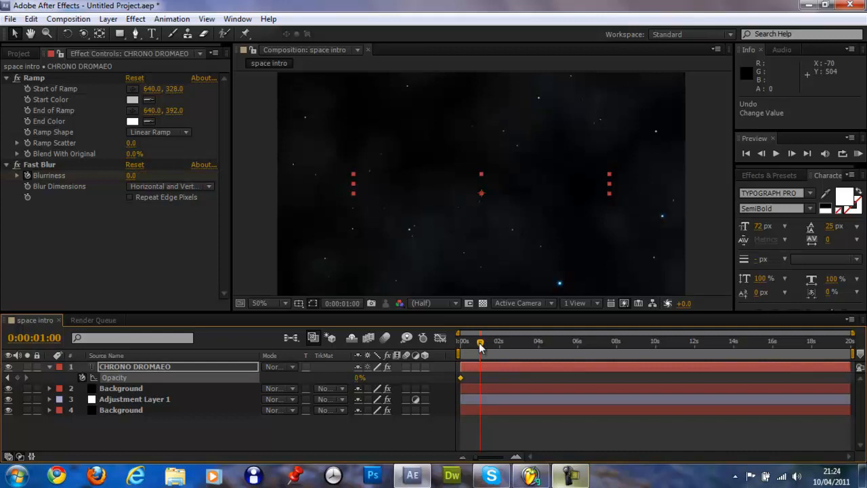
mouse_move(481, 343)
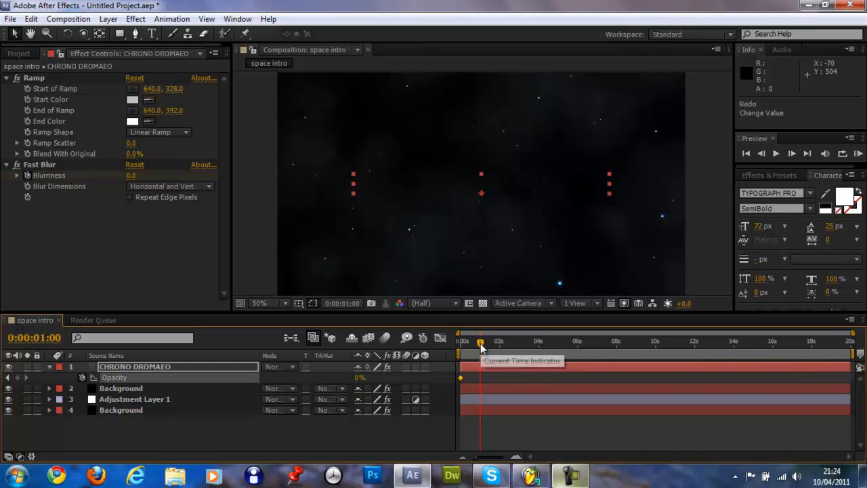
left_click_drag(479, 342, 475, 342)
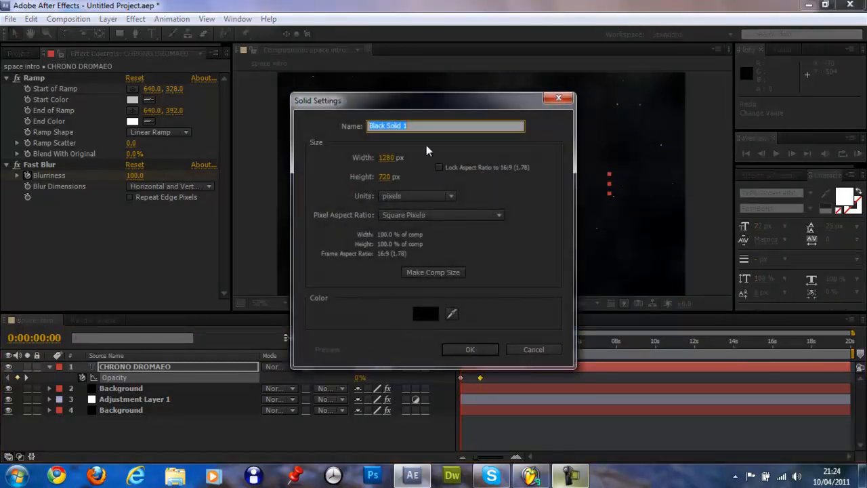
- Add a solid named 'of' with the Optical Flares effect in Add mode
left_click(470, 348)
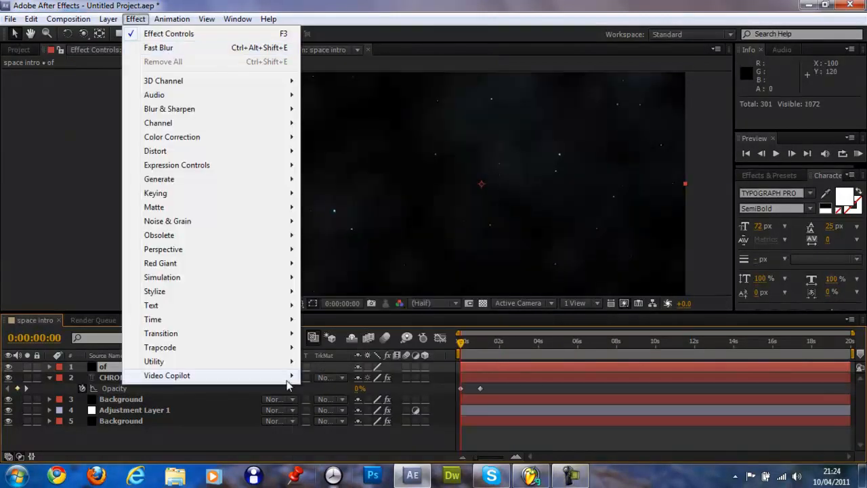
left_click(166, 375)
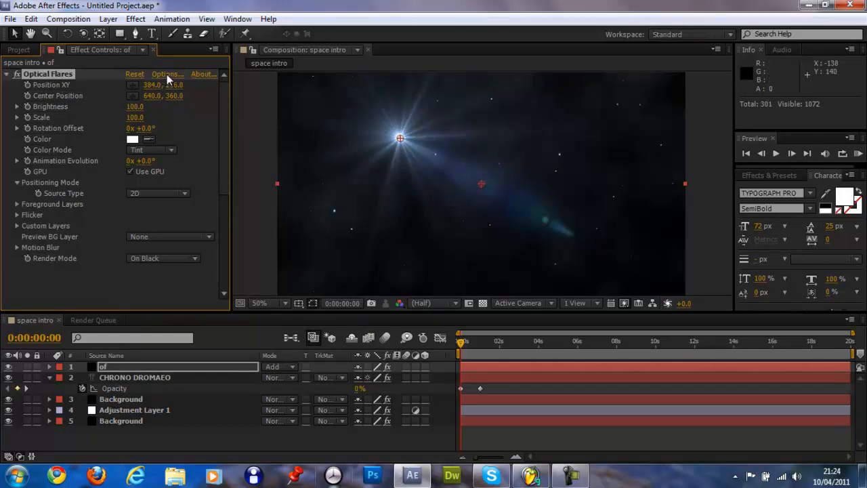
- Apply the Stretch Flare blue streak preset from Pro Presets 2
left_click(167, 74)
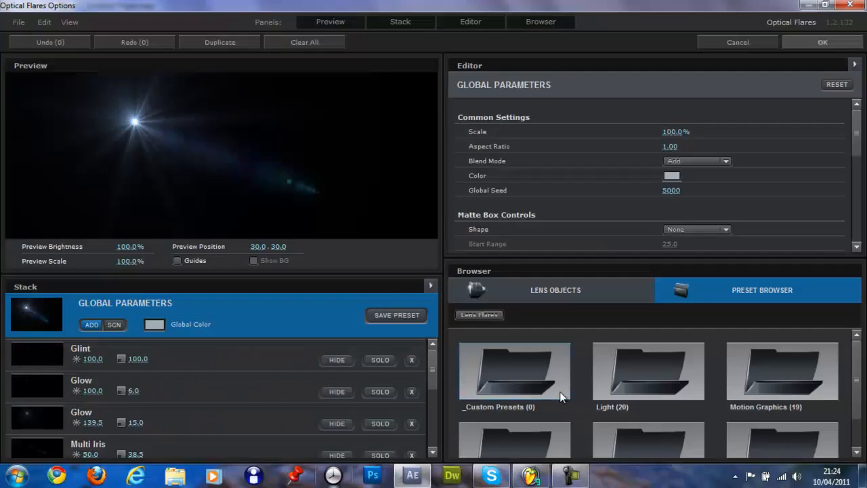
scroll("down", 3)
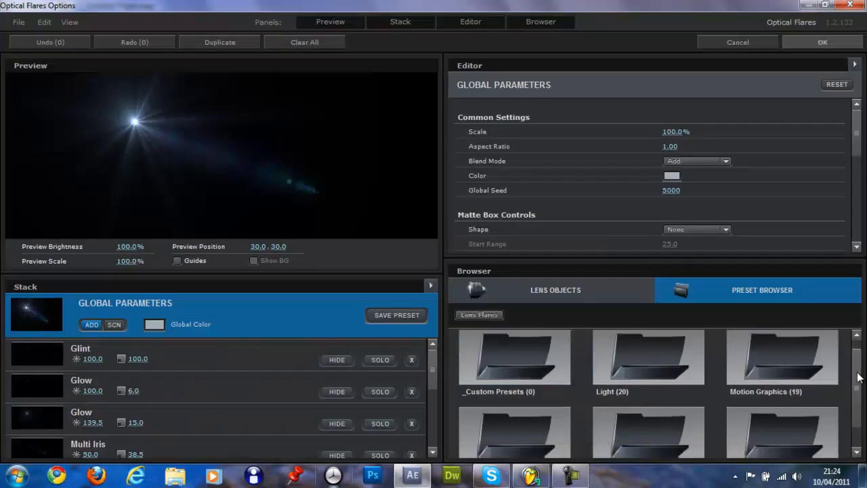
scroll("down", 3)
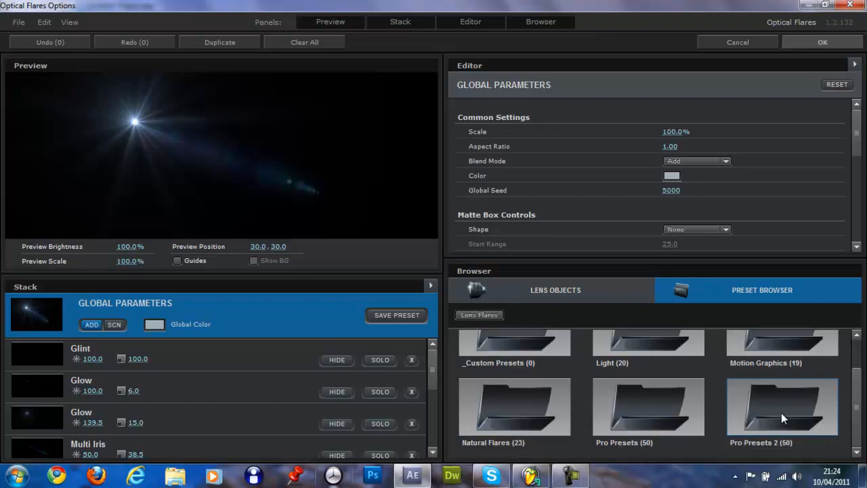
mouse_move(758, 414)
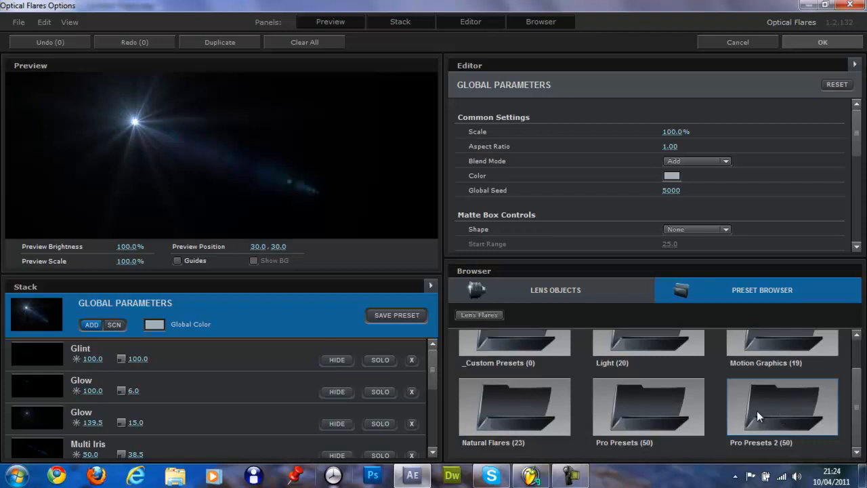
double_click(782, 407)
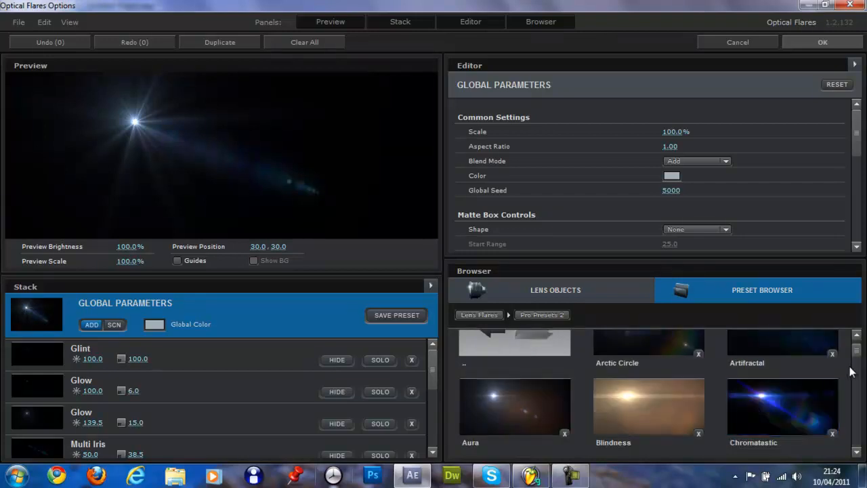
scroll("down", 3)
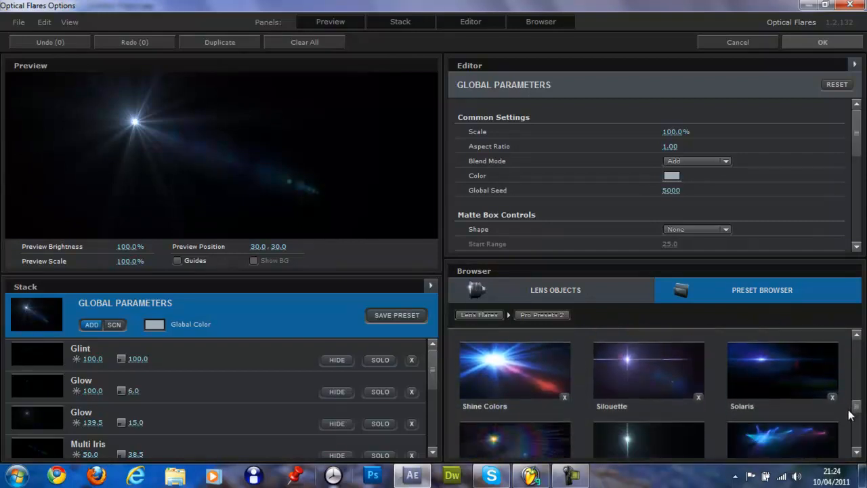
scroll("down", 3)
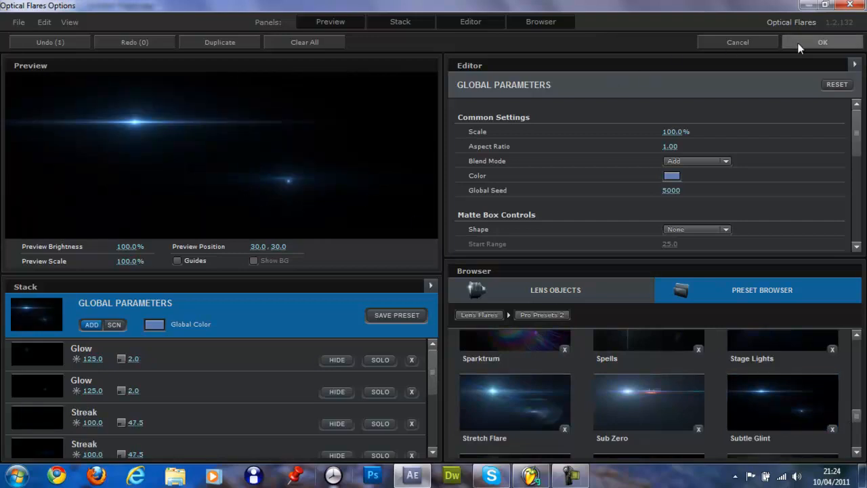
left_click(822, 42)
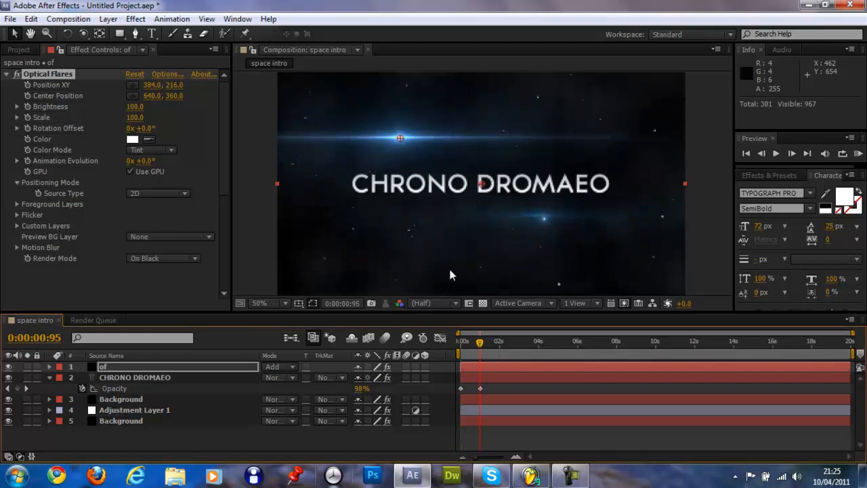
- Keyframe the flare's position off-screen left at 0s and at the title's right end at 3s
left_click_drag(400, 139, 363, 179)
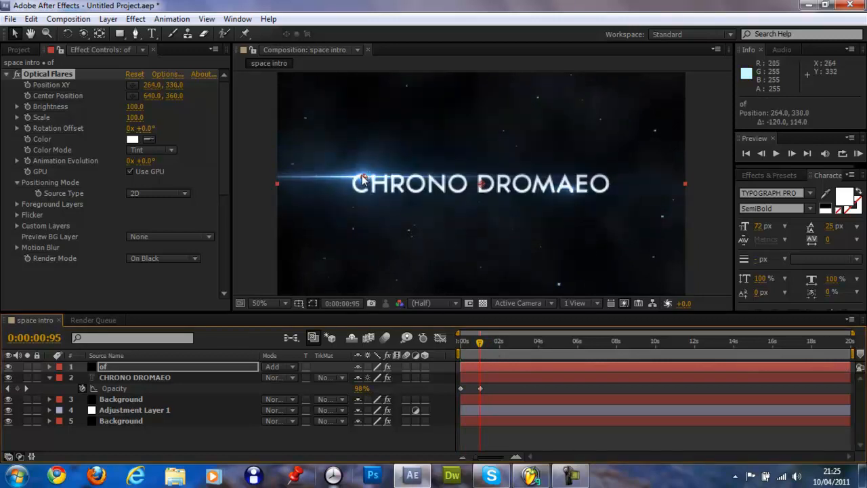
left_click_drag(362, 179, 357, 183)
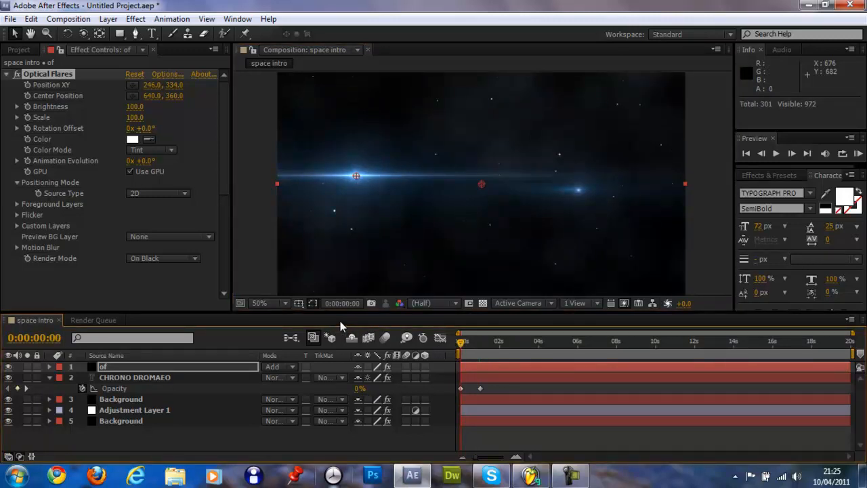
left_click_drag(355, 176, 350, 176)
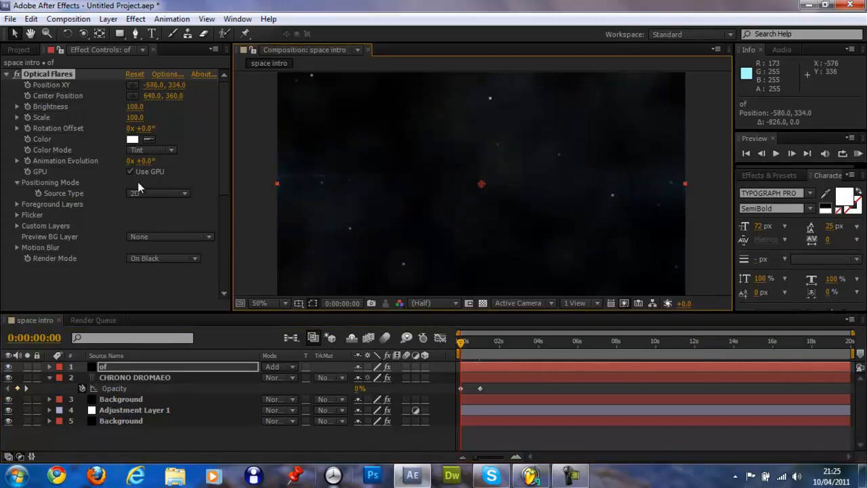
left_click(262, 303)
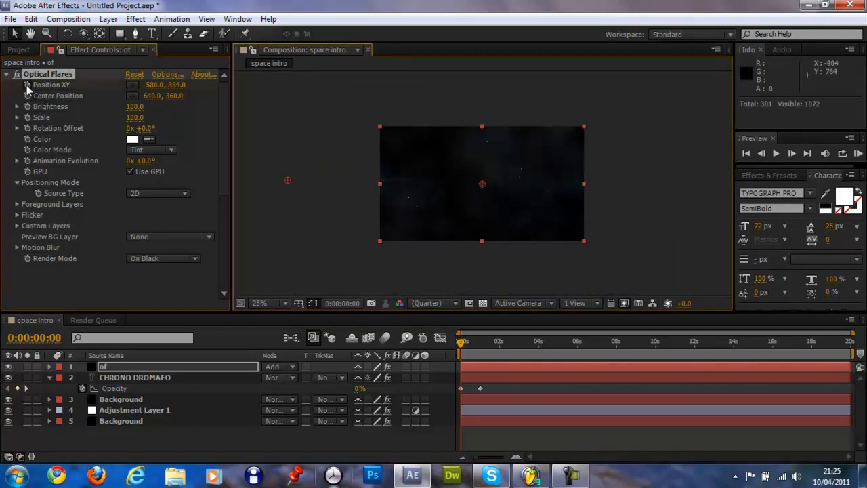
mouse_move(440, 263)
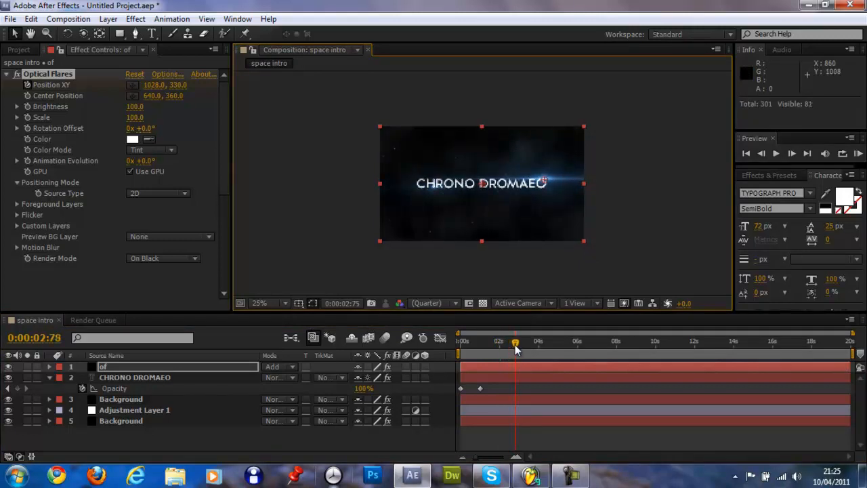
left_click_drag(515, 342, 518, 342)
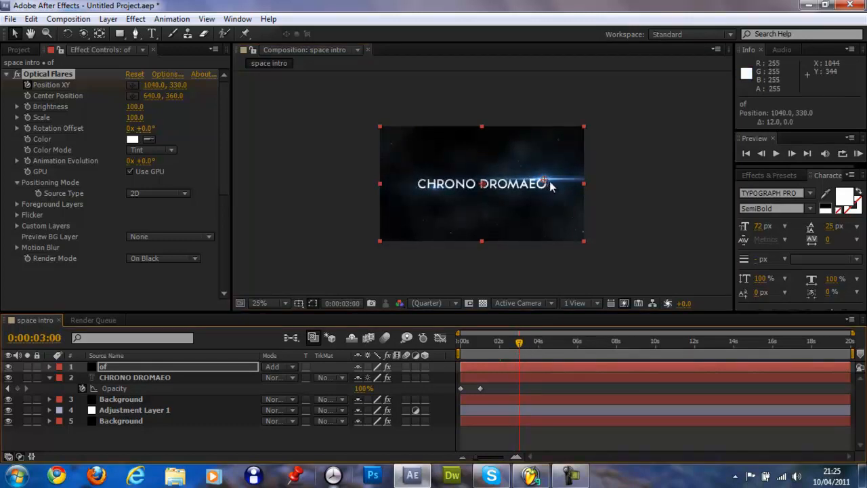
left_click_drag(548, 186, 623, 180)
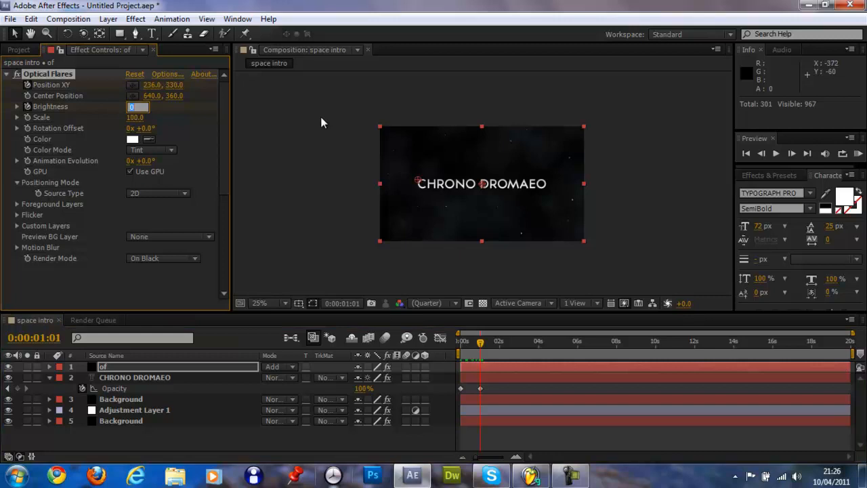
- Keyframe the flare's Brightness at 0 at 1s, 100 at 1:52 and 50 at 2:02
type("200.0")
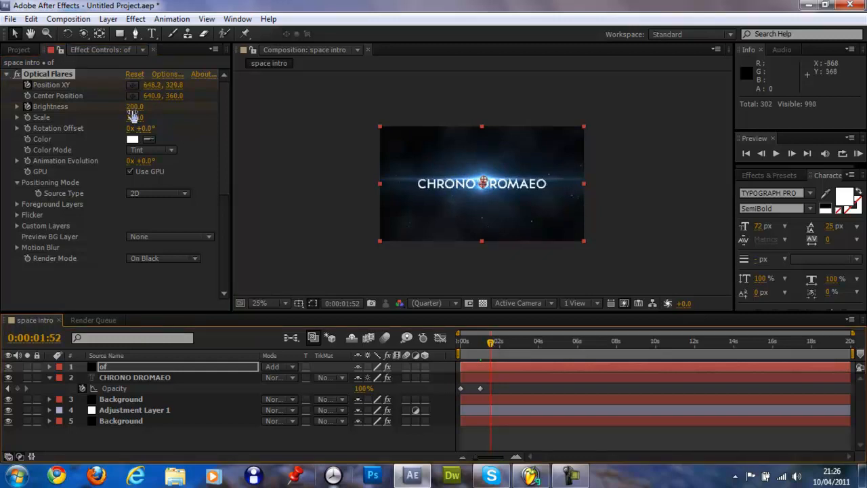
left_click(135, 107)
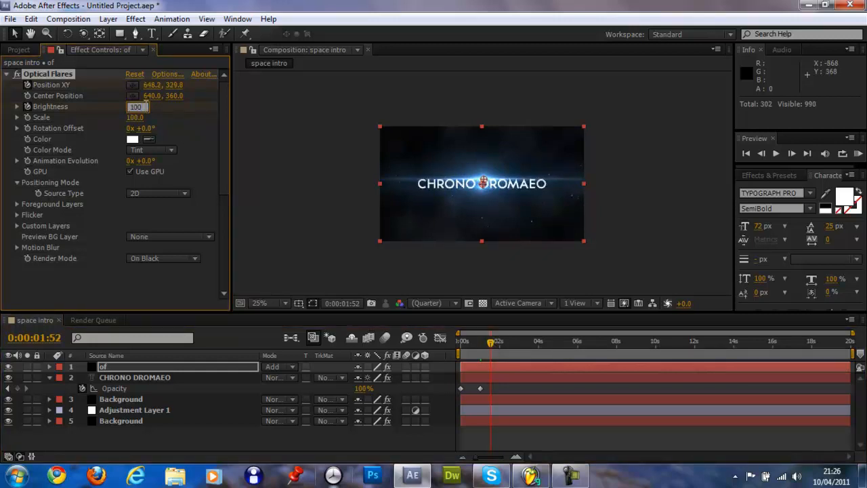
left_click(492, 342)
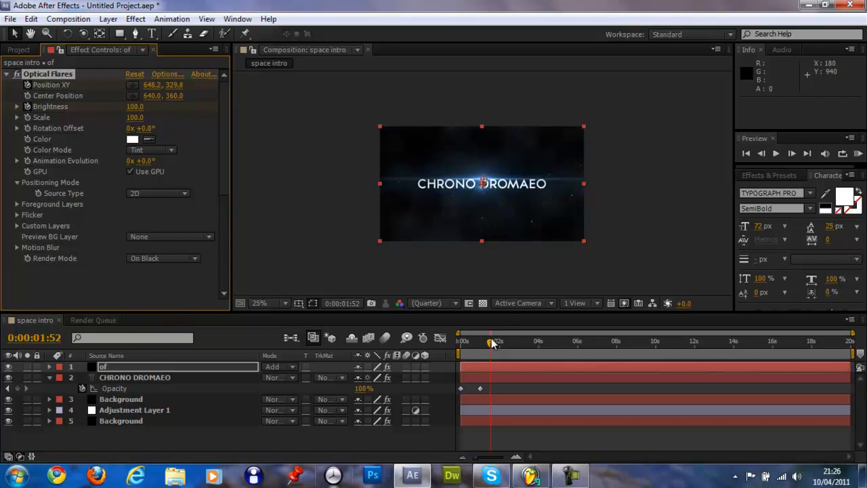
left_click_drag(491, 343, 497, 343)
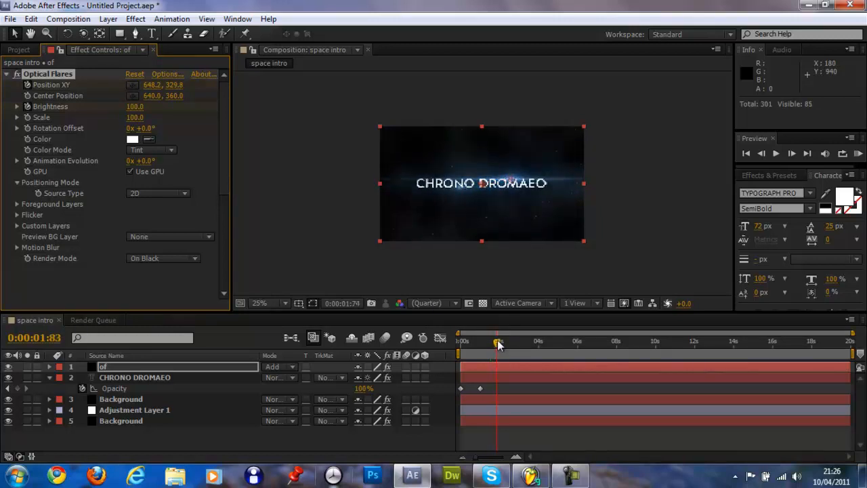
left_click_drag(499, 341, 501, 341)
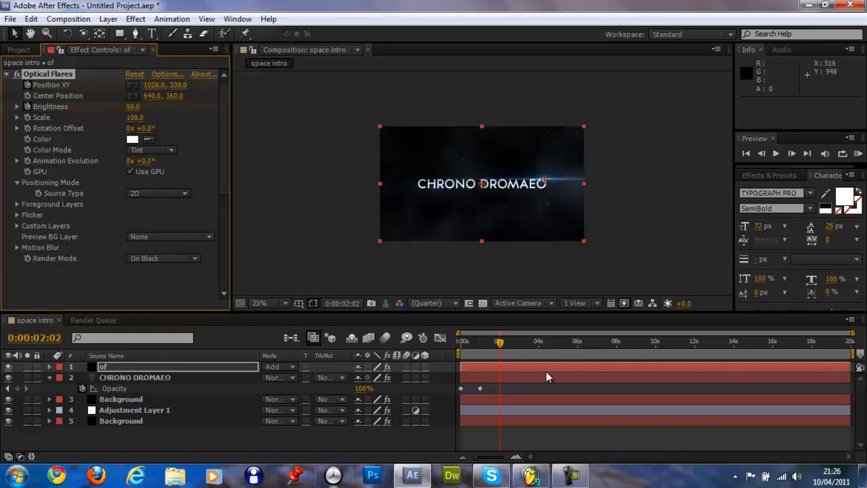
left_click(501, 341)
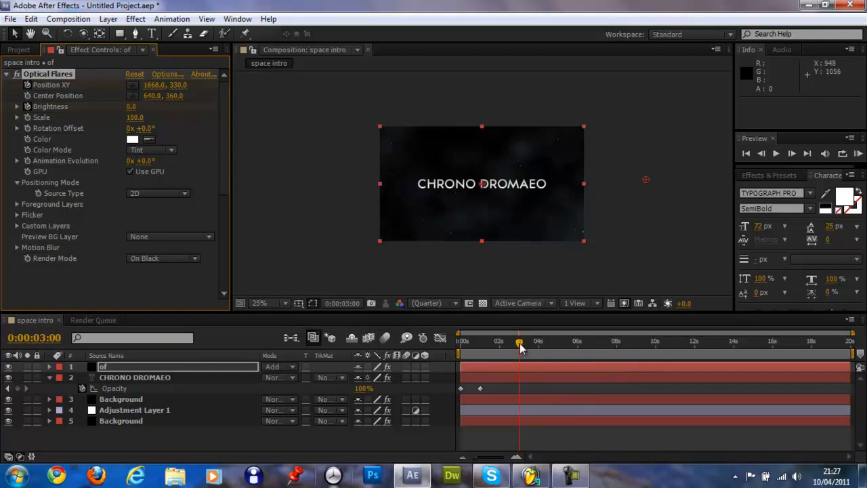
- Finish the brightness fade to 0 by 3s and scrub through the flare sweep
left_click(458, 343)
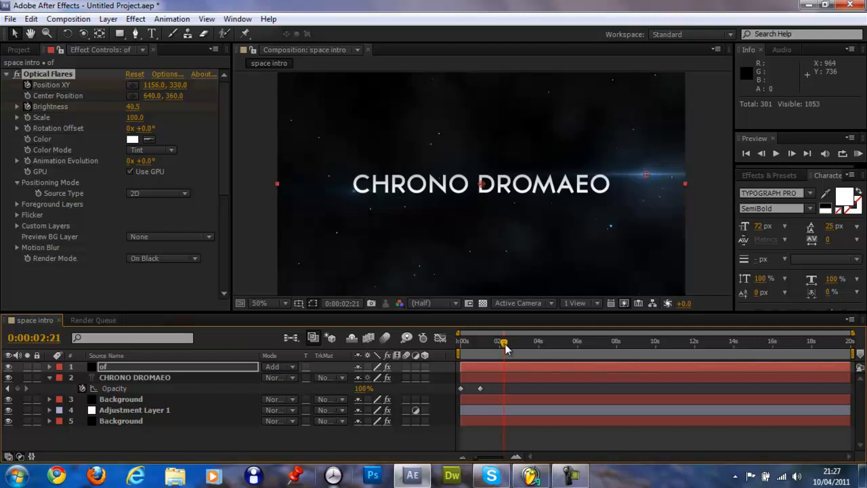
left_click_drag(505, 342, 488, 342)
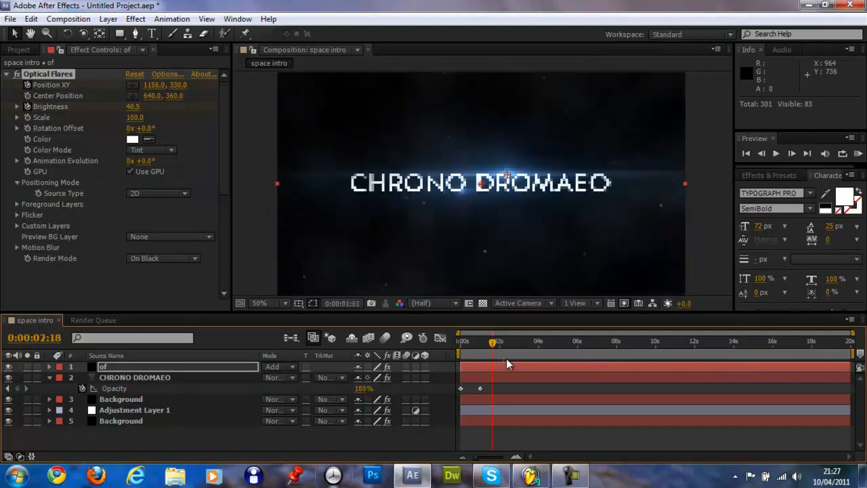
left_click_drag(505, 342, 486, 343)
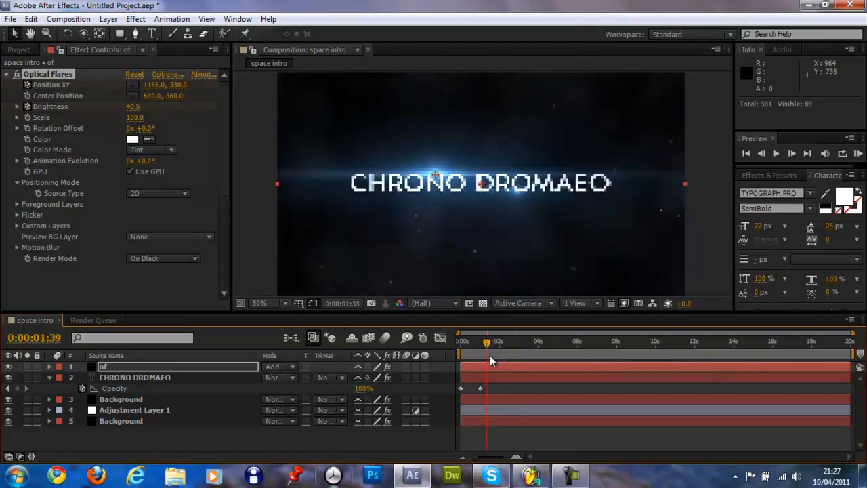
left_click_drag(487, 342, 555, 342)
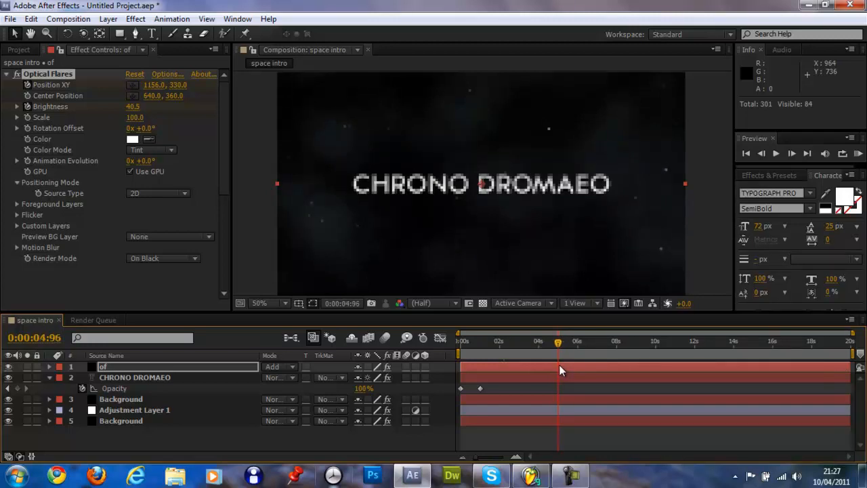
left_click_drag(557, 343, 555, 344)
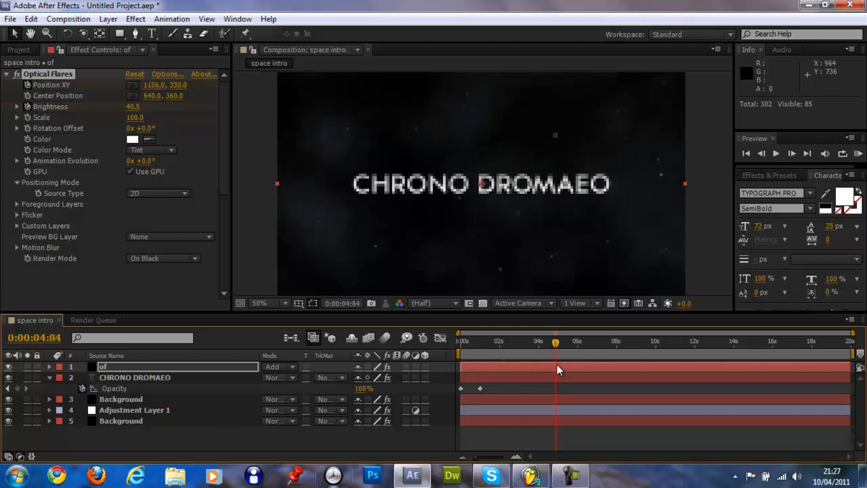
left_click_drag(555, 342, 550, 342)
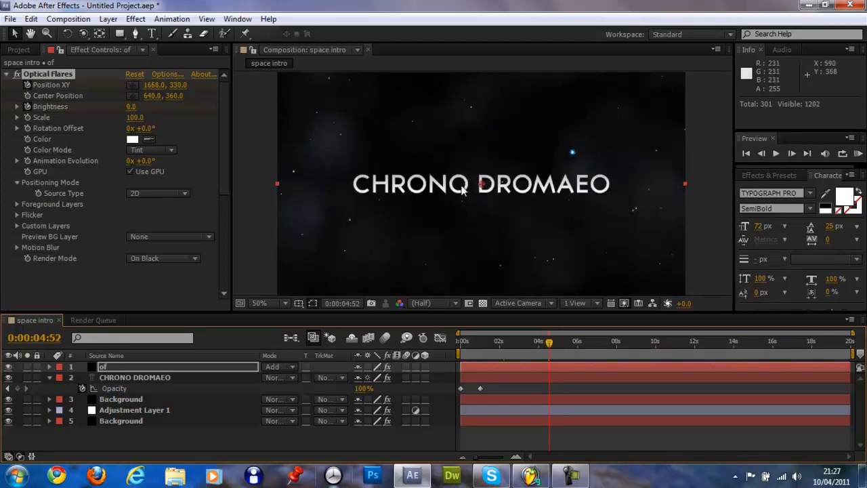
mouse_move(467, 316)
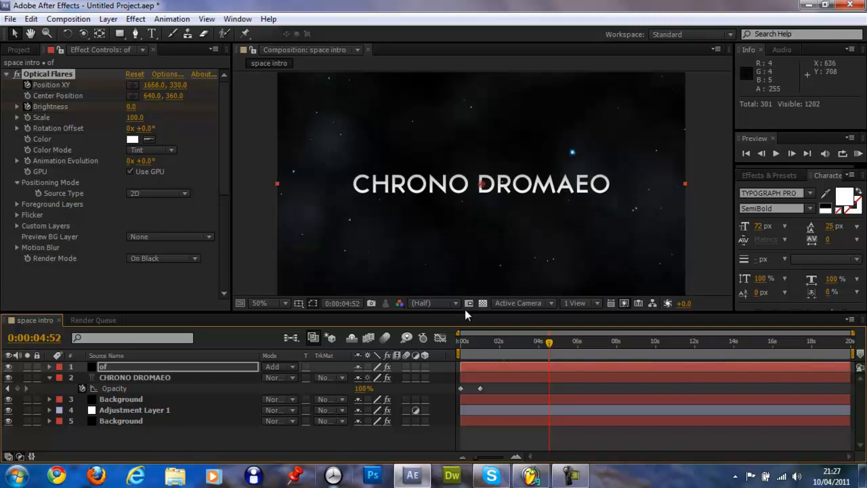
mouse_move(168, 372)
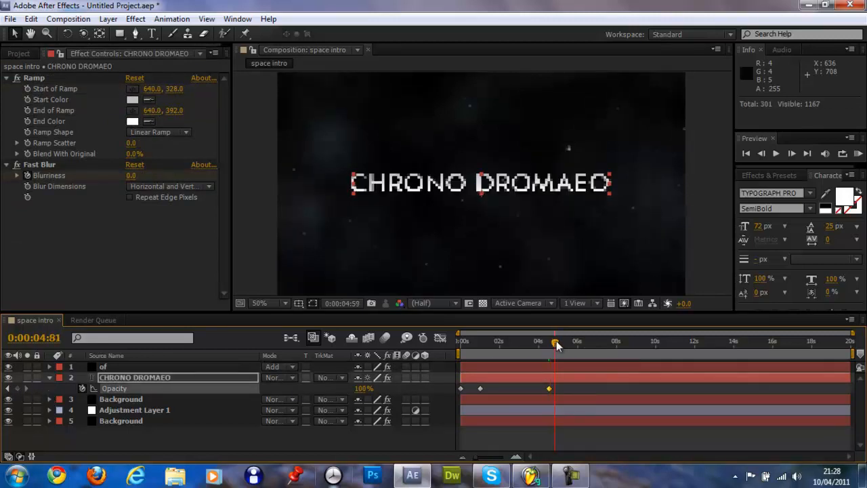
- Add title opacity keyframes of 100% at 4:52 and 0% at 5:50, then preview
left_click_drag(553, 343, 560, 343)
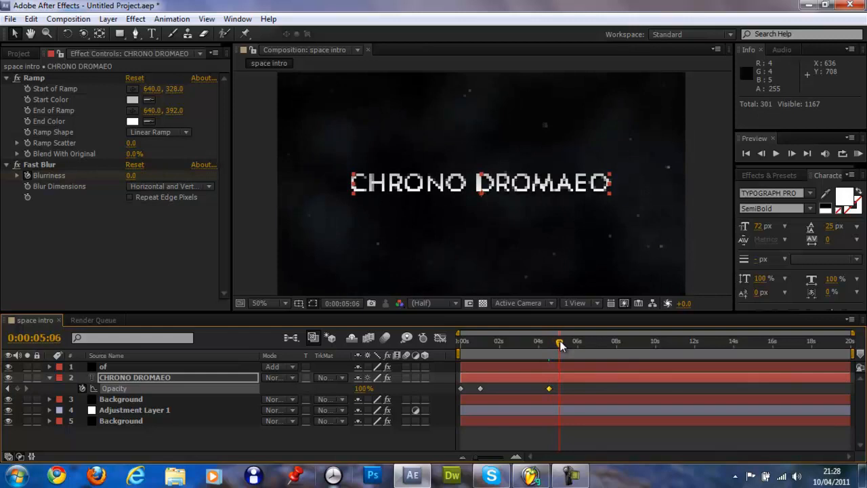
left_click_drag(560, 343, 564, 343)
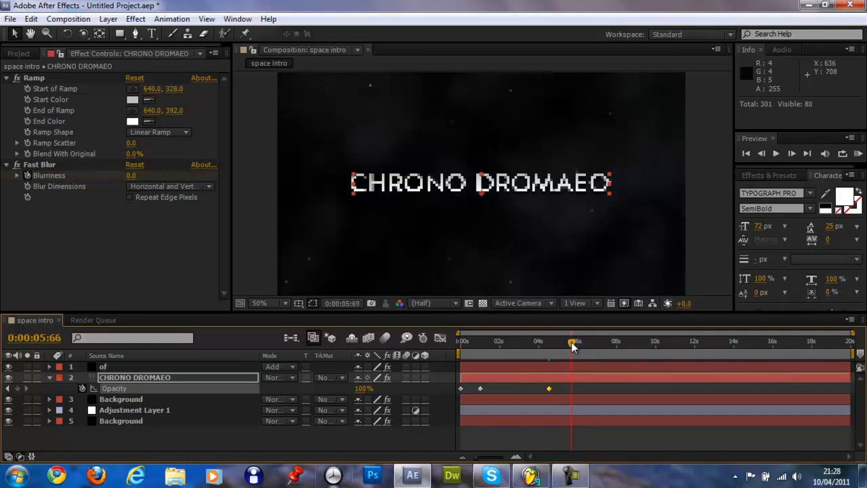
left_click_drag(572, 344, 567, 344)
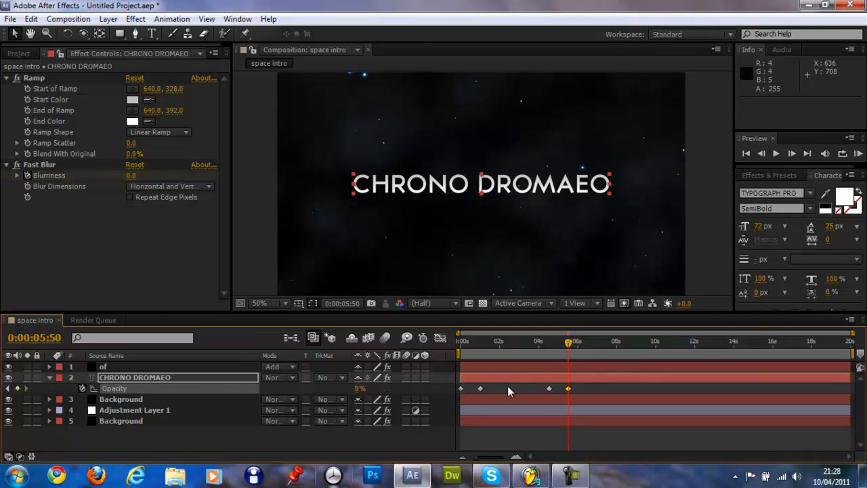
left_click_drag(568, 342, 554, 342)
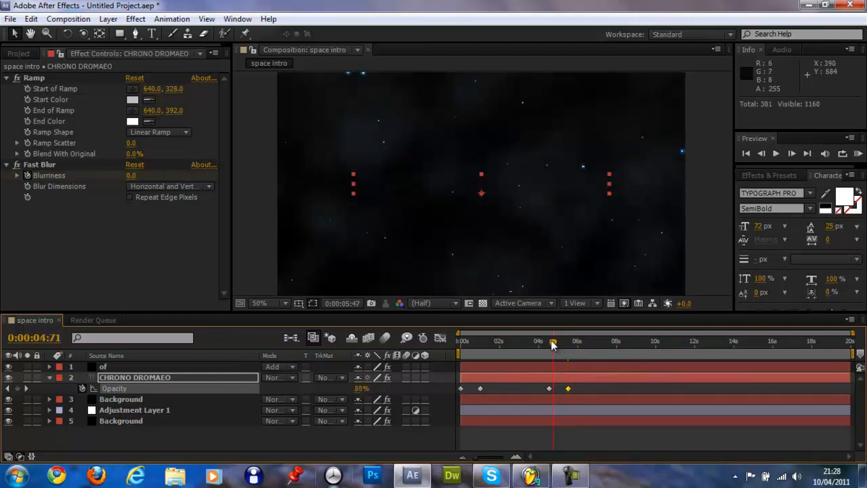
left_click_drag(553, 342, 548, 342)
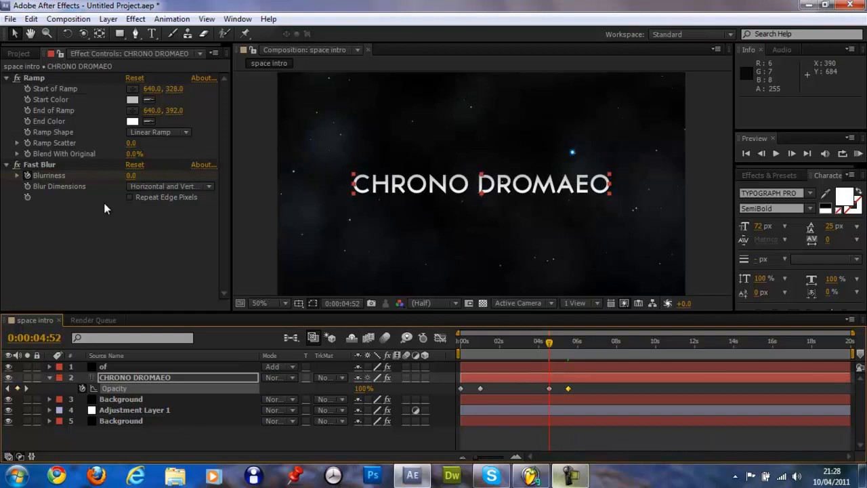
mouse_move(46, 185)
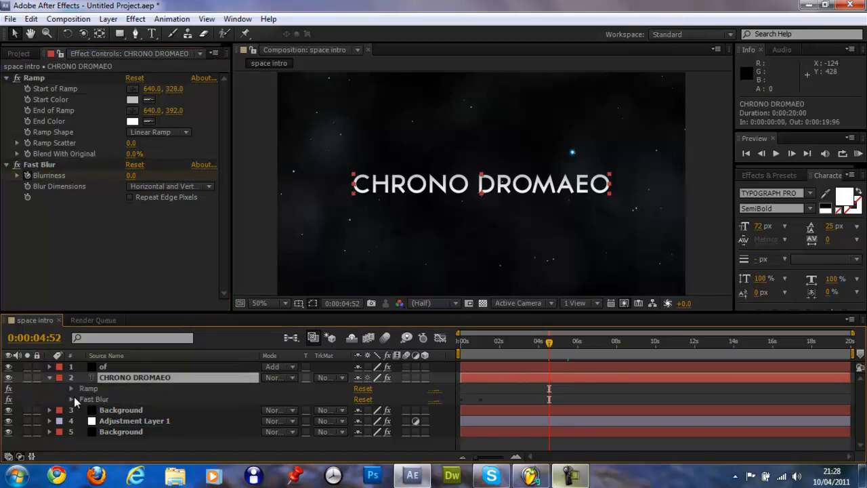
- Add a Fast Blur Blurriness keyframe of 100 just after the 5-second mark
left_click(71, 398)
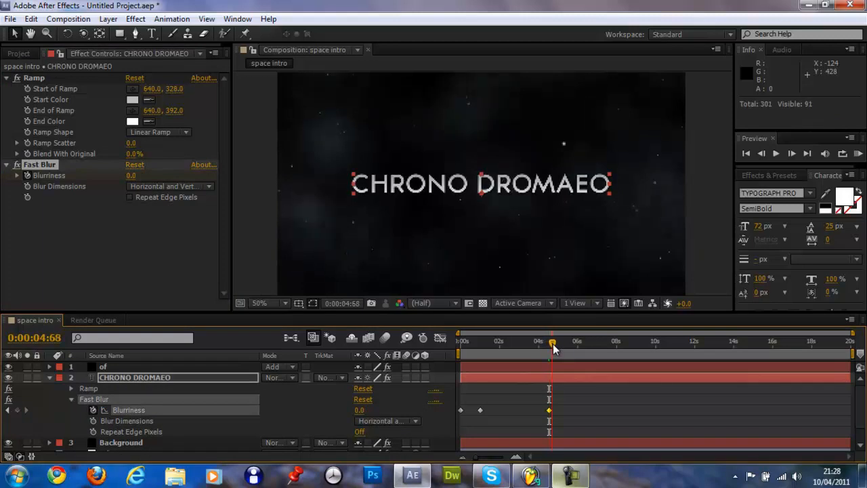
left_click_drag(552, 344, 559, 344)
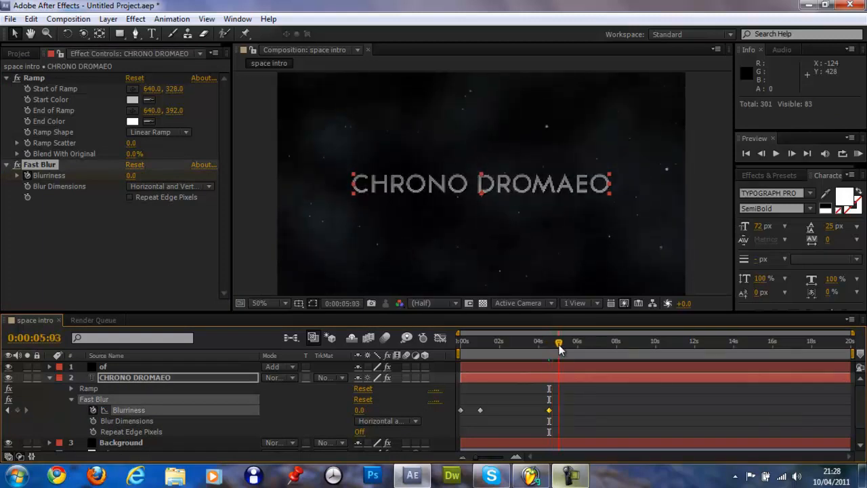
left_click_drag(558, 347, 550, 347)
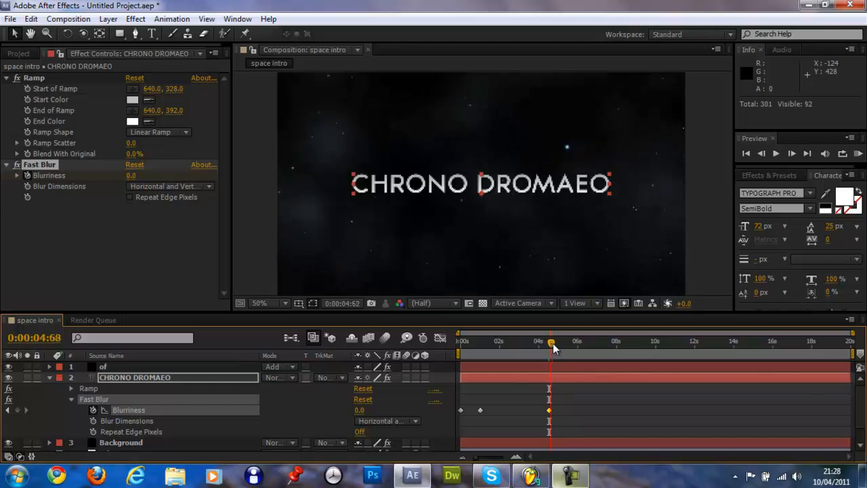
left_click_drag(551, 341, 556, 341)
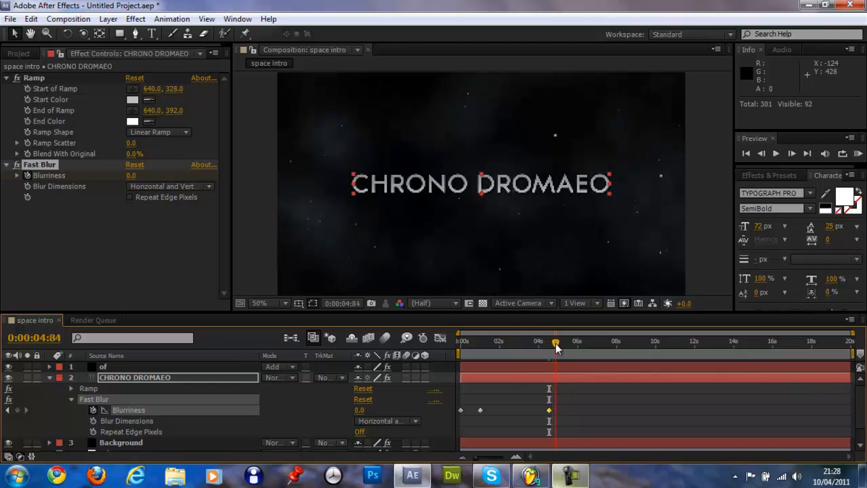
left_click_drag(555, 342, 562, 342)
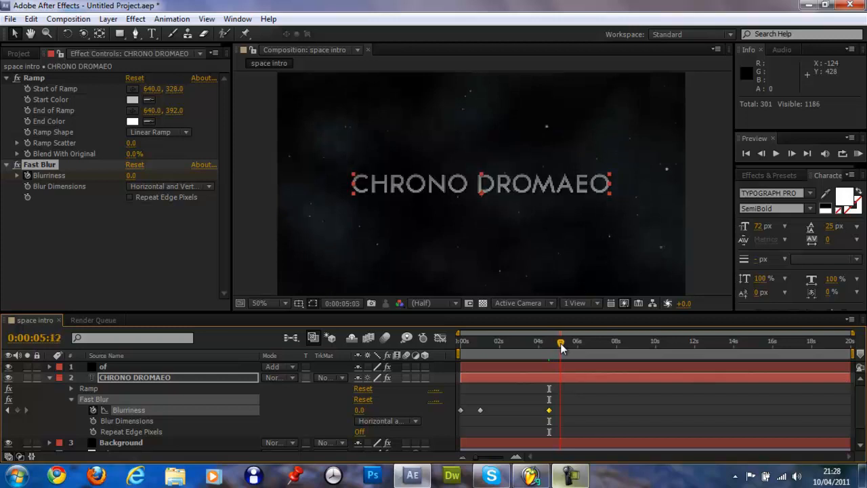
left_click_drag(562, 344, 558, 344)
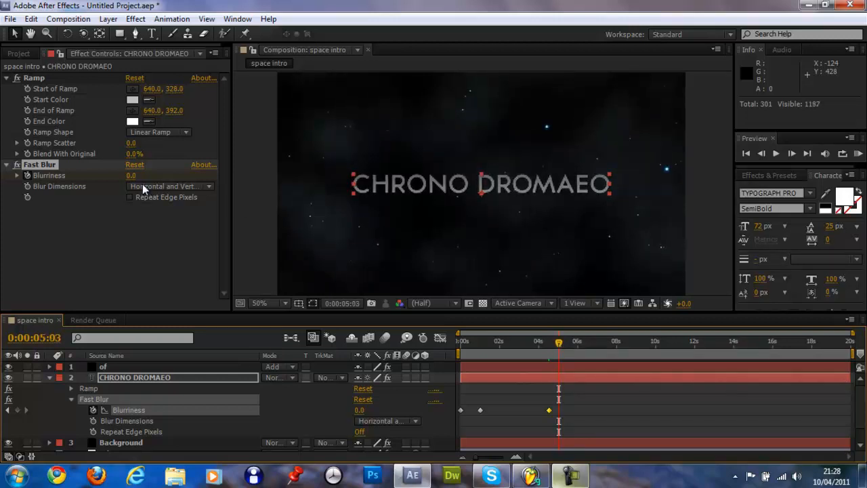
left_click(131, 175)
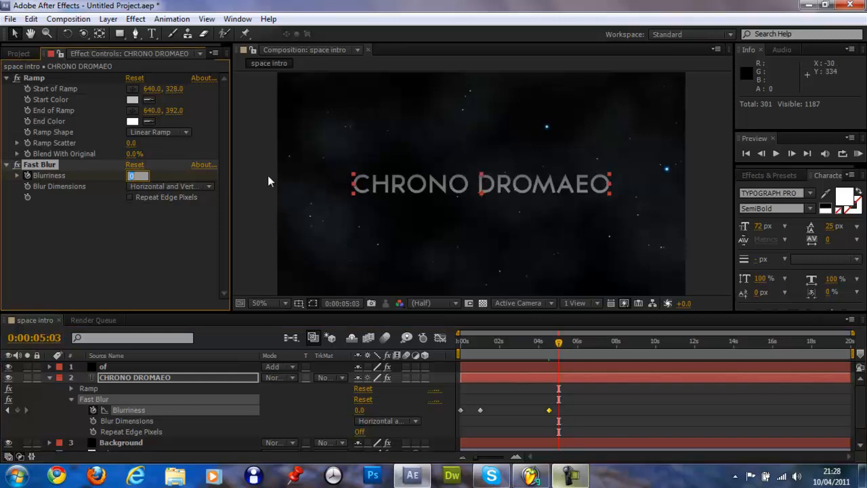
type("100")
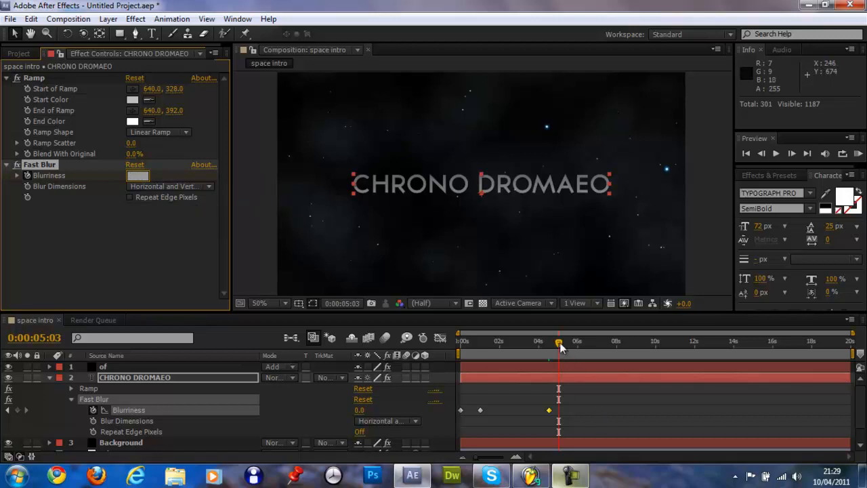
- Scrub the timeline to watch the title blur out
left_click_drag(559, 344, 566, 345)
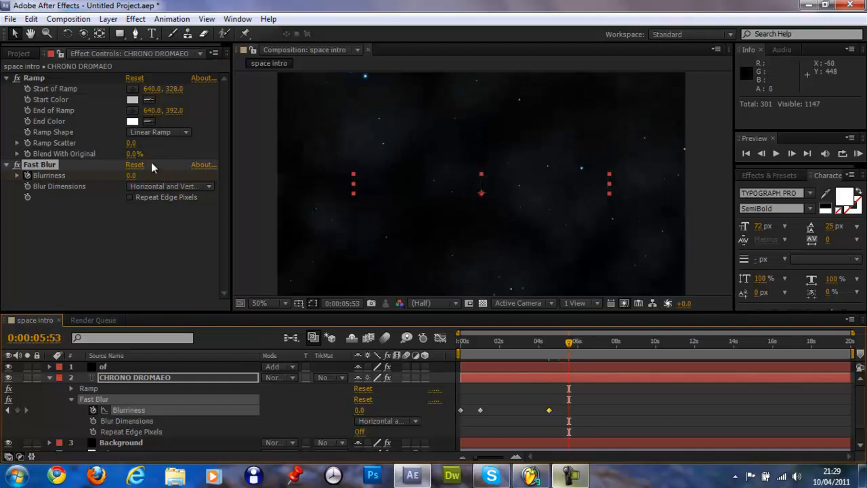
left_click(138, 175)
type("100")
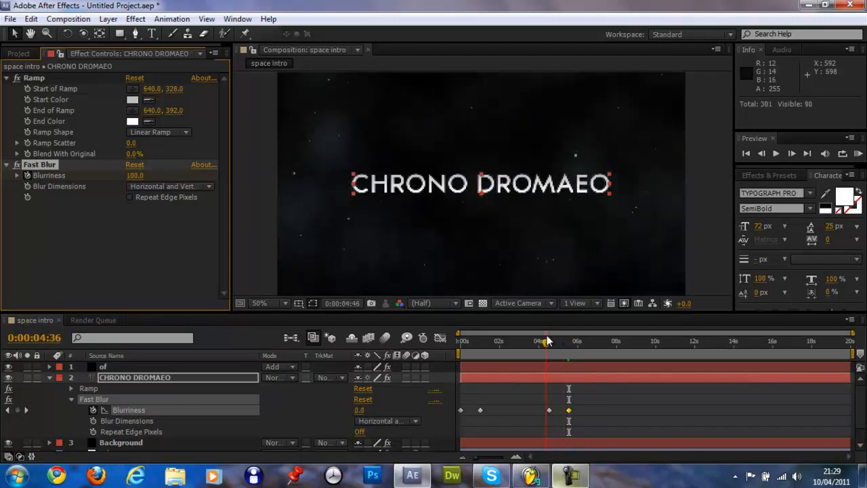
left_click_drag(547, 342, 470, 342)
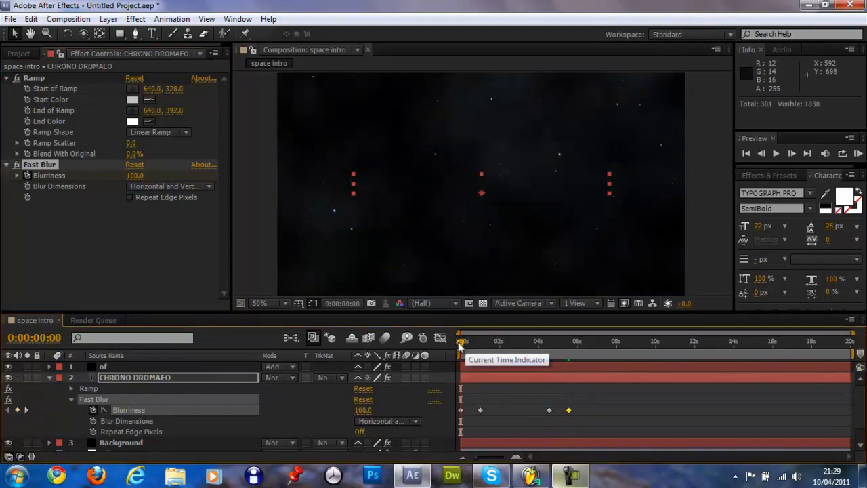
left_click_drag(461, 345, 513, 346)
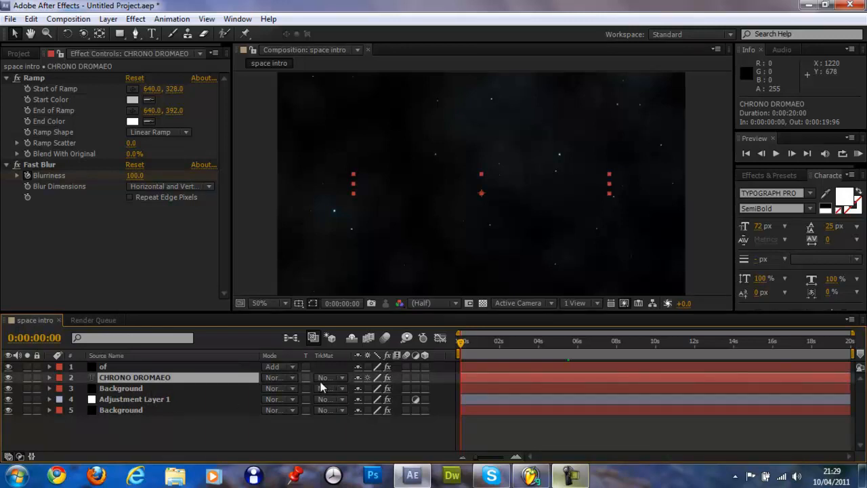
mouse_move(298, 376)
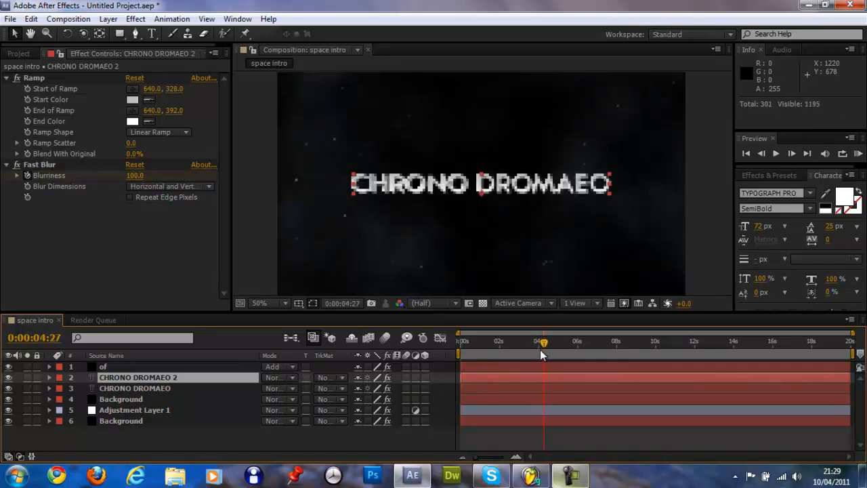
- Duplicate the title and flare layers and trim both copies to start at 5:50
left_click_drag(542, 348, 566, 349)
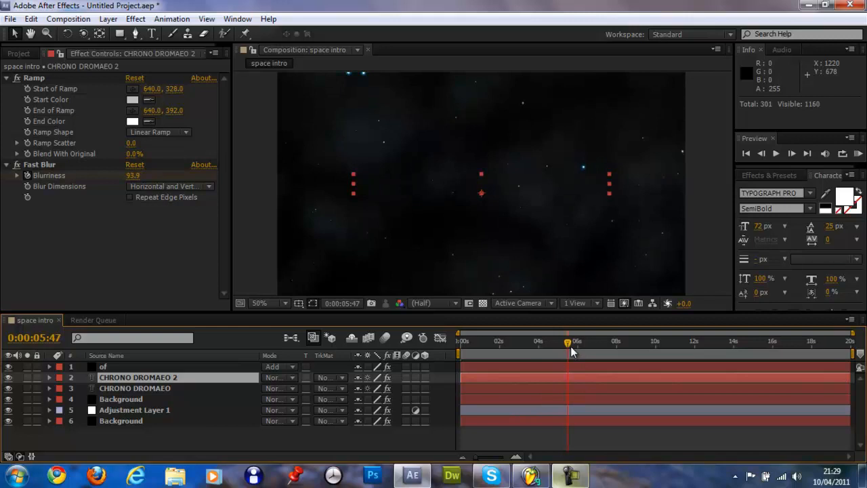
left_click_drag(576, 341, 567, 342)
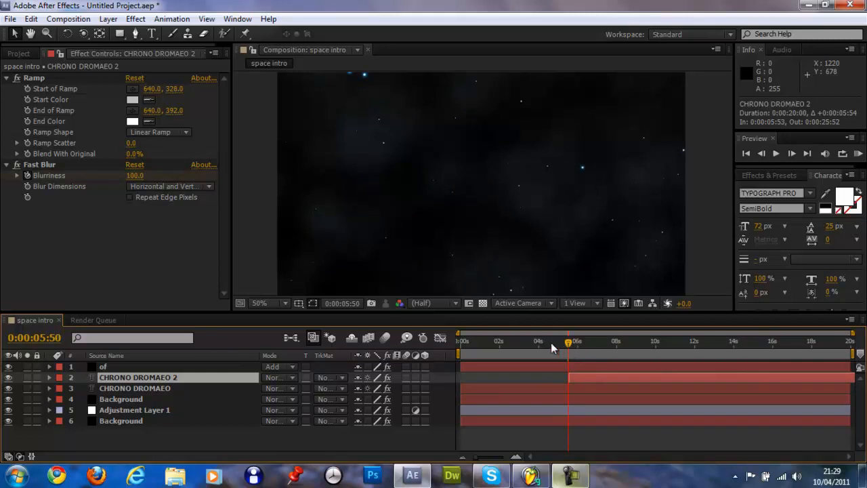
left_click(103, 367)
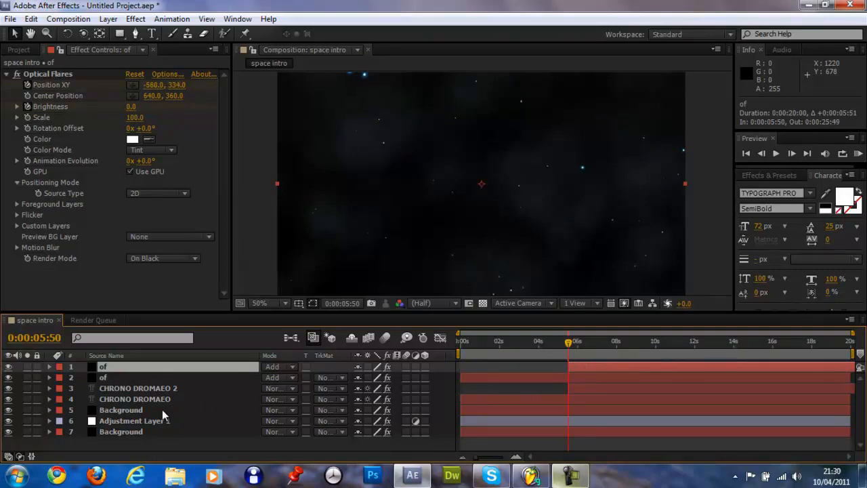
left_click(119, 409)
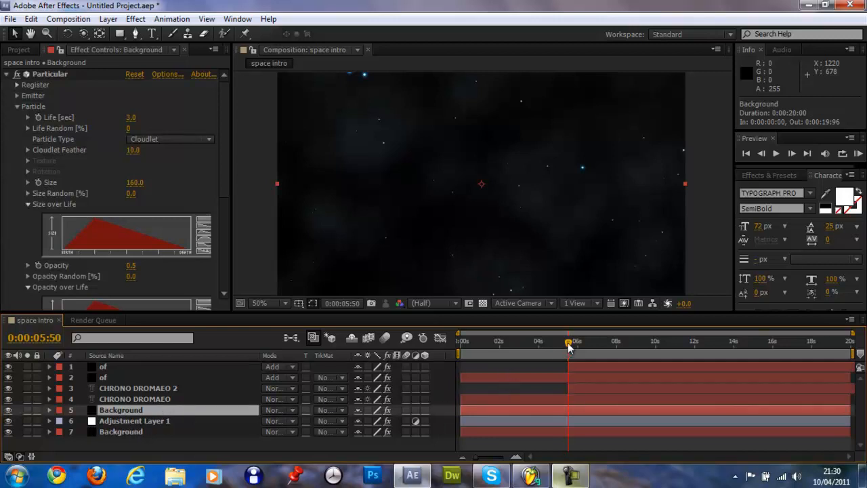
left_click_drag(569, 344, 581, 344)
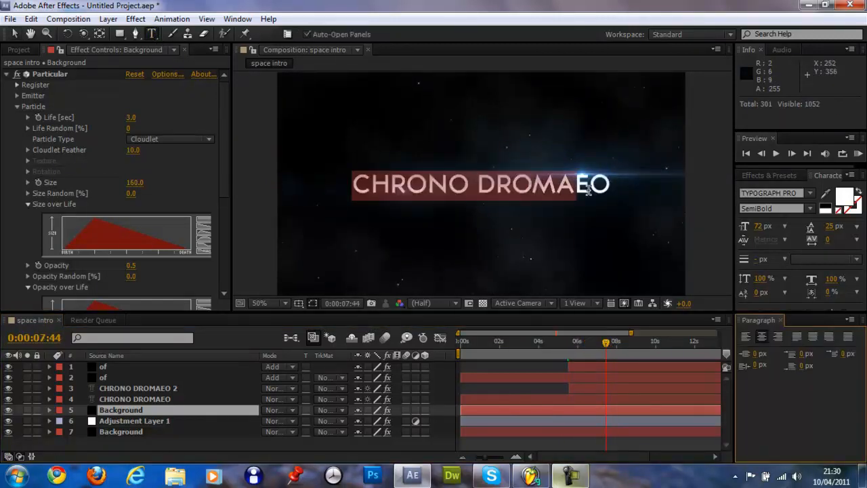
- Change the copied title's text to 'FEEL THE KNOWLEDGE' and scrub the transition
left_click(138, 388)
type("FEEL THE KNOWLEDGE")
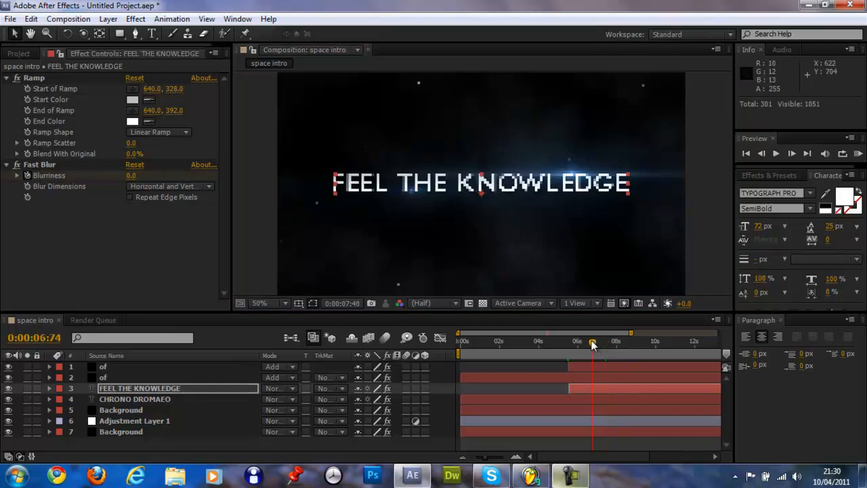
left_click(460, 341)
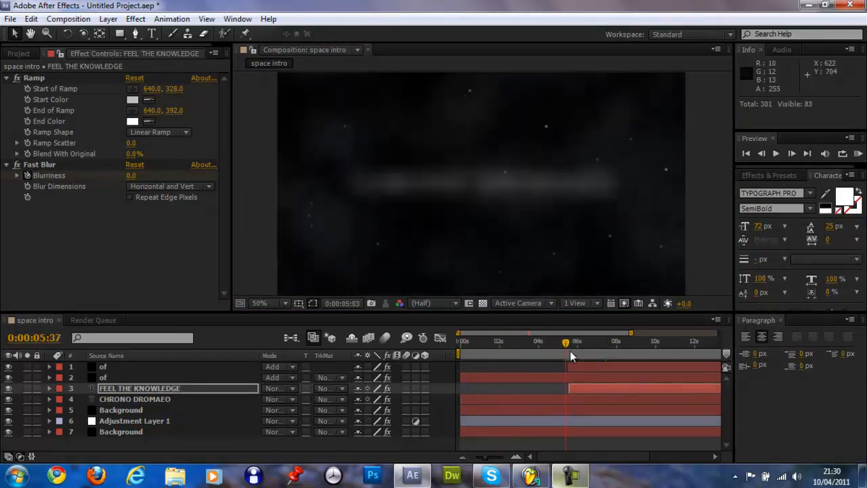
left_click_drag(569, 352, 671, 353)
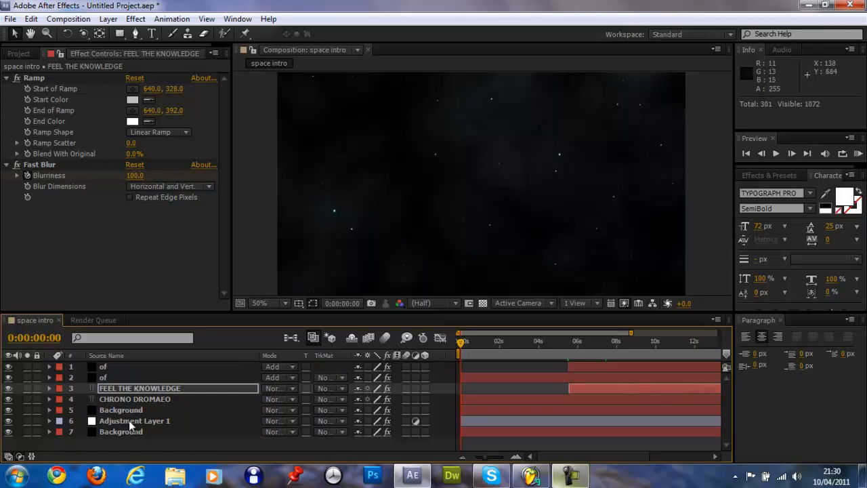
mouse_move(696, 249)
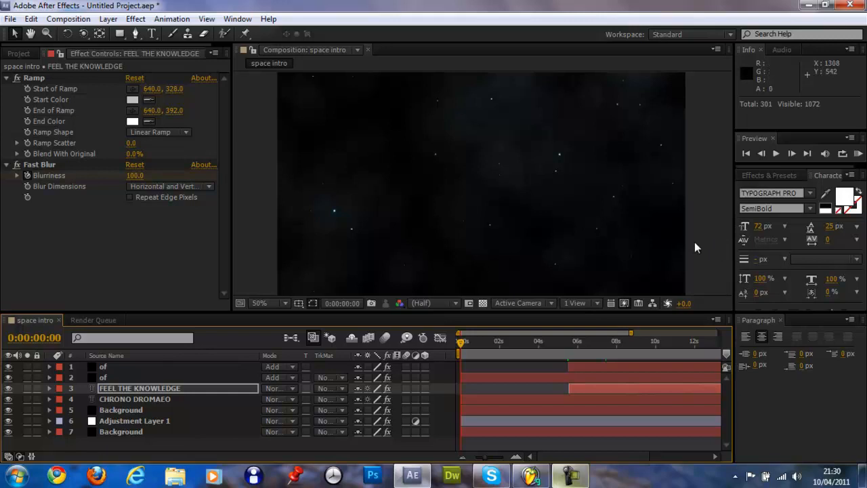